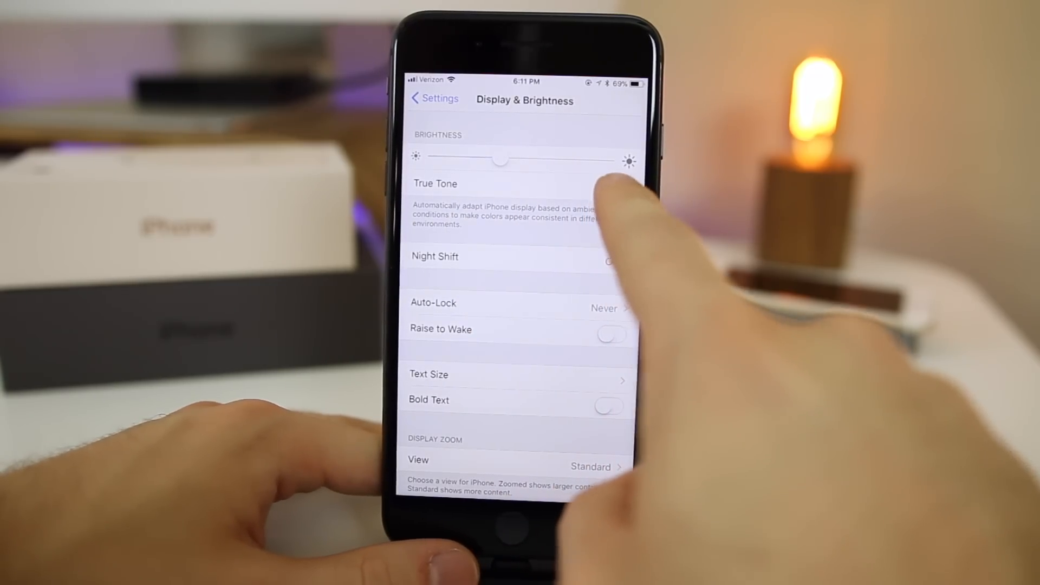
- Enable True Tone and keep Auto-Lock at Never in Display & Brightness, then return to Settings
{"action": "left_click", "coordinate": [613, 188]}
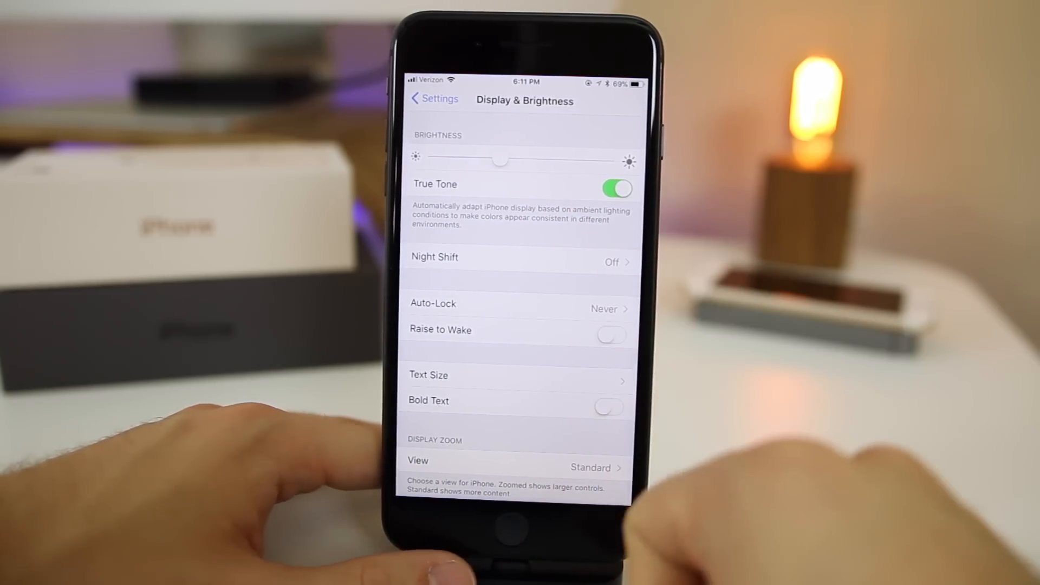
{"action": "left_click", "coordinate": [519, 303]}
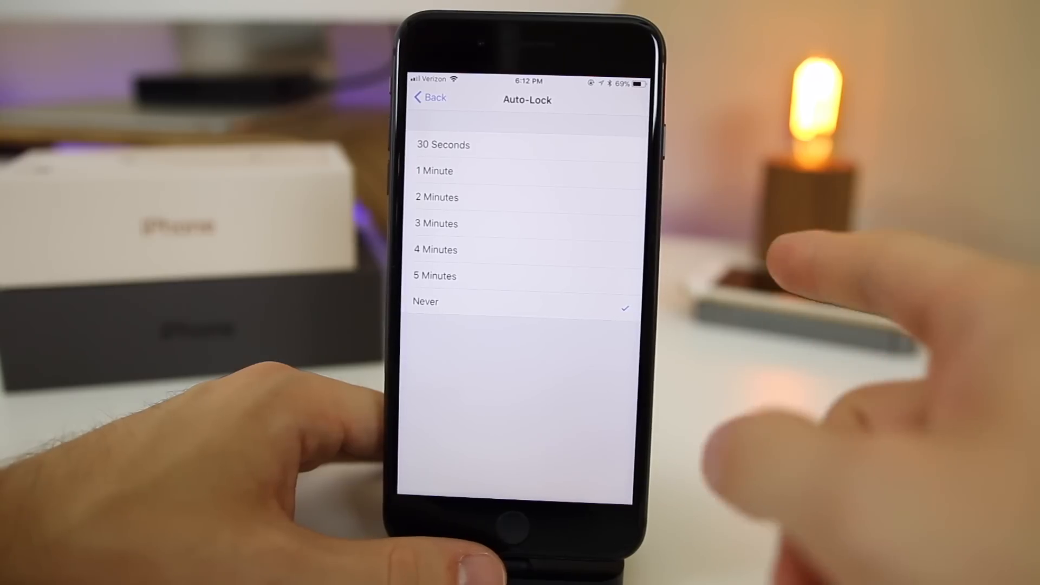
{"action": "left_click", "coordinate": [429, 98]}
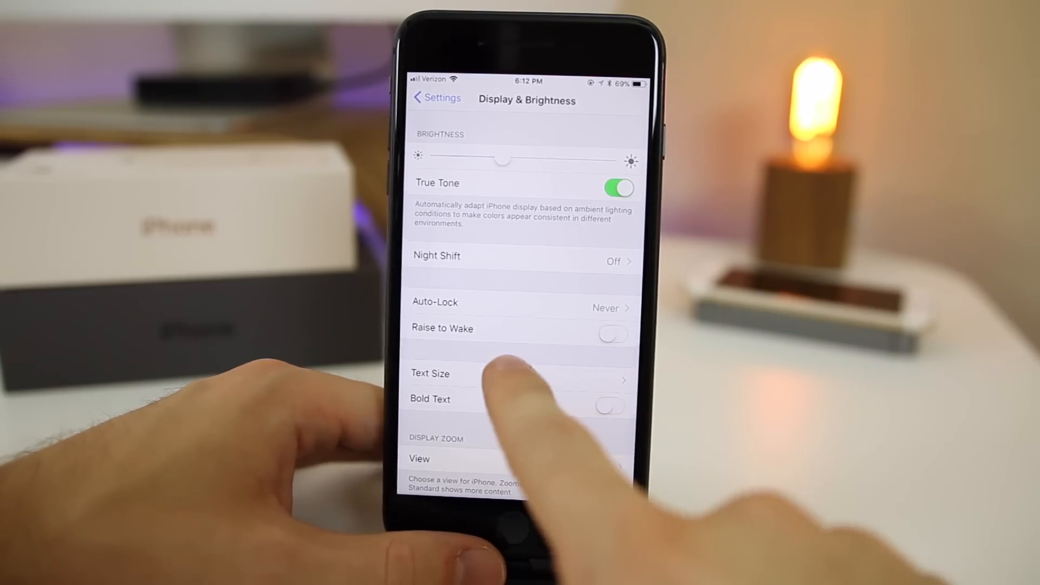
{"action": "left_click", "coordinate": [436, 97]}
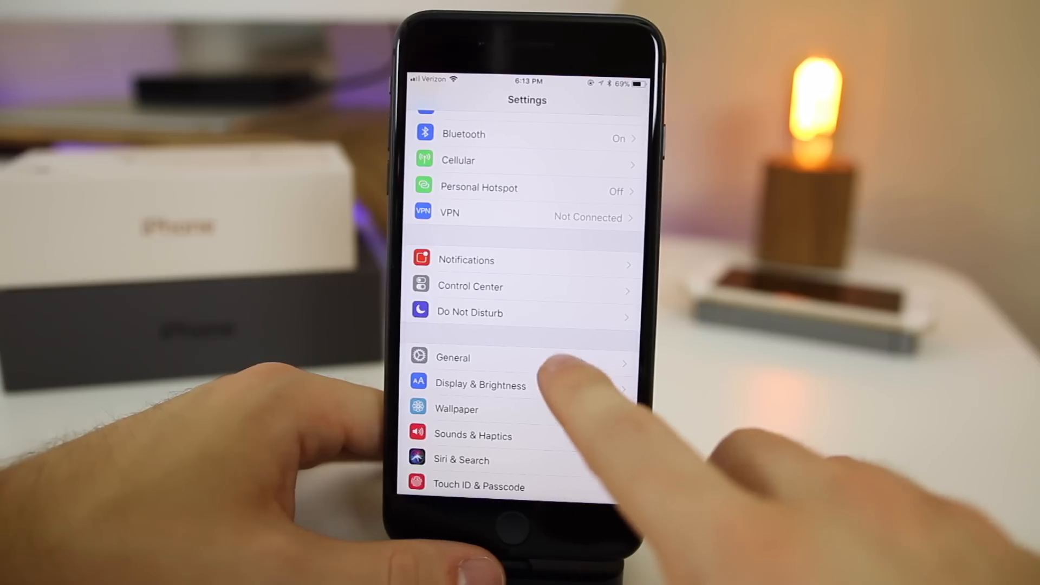
{"action": "left_click", "coordinate": [453, 357]}
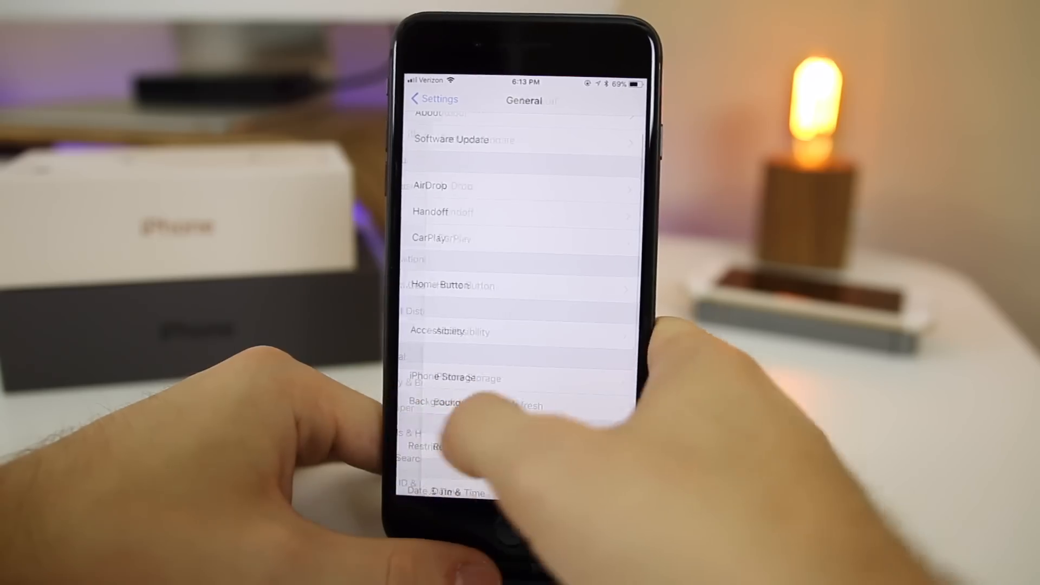
{"action": "left_click", "coordinate": [433, 98]}
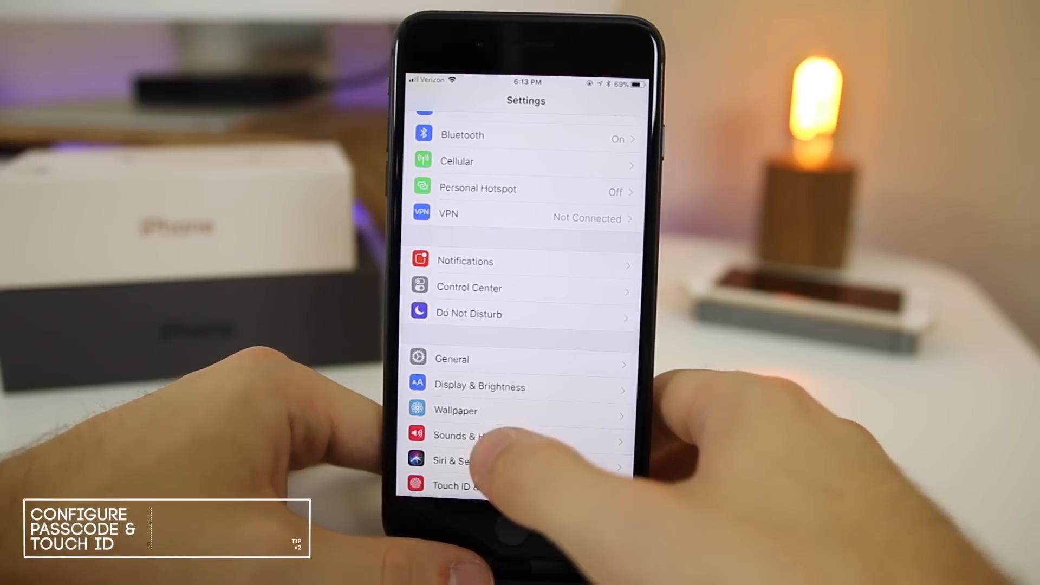
- Visit Touch ID & Passcode settings and leave Settings for the home screen
{"action": "scroll", "scroll_direction": "up", "scroll_amount": 3}
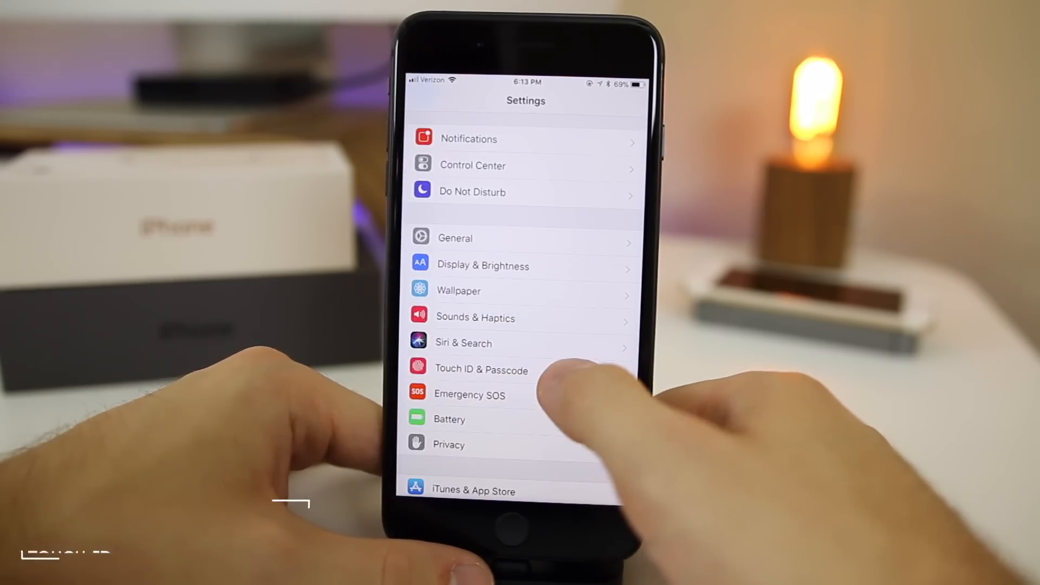
{"action": "left_click", "coordinate": [481, 370]}
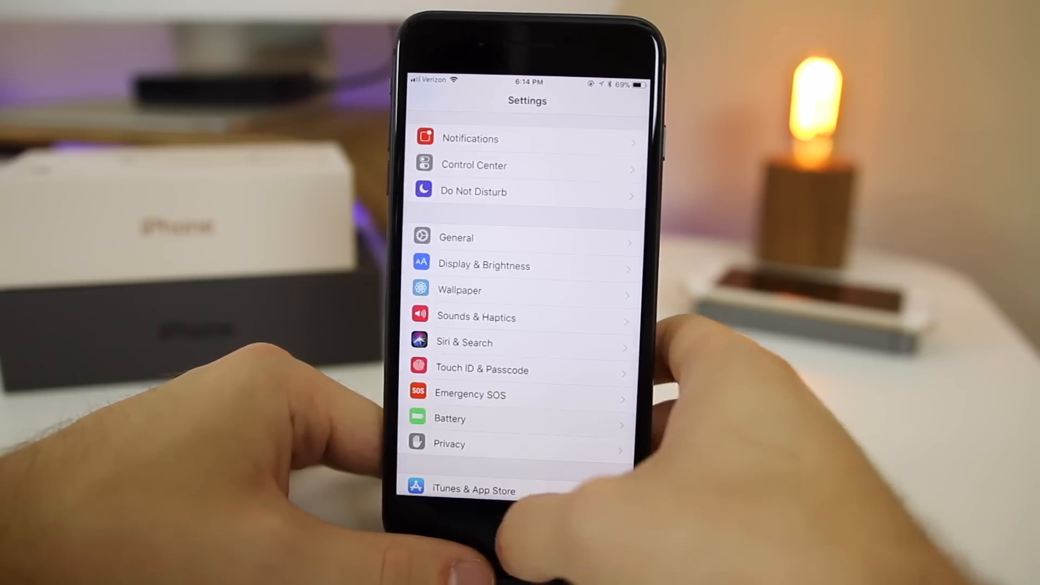
{"action": "scroll", "scroll_direction": "up", "scroll_amount": 3}
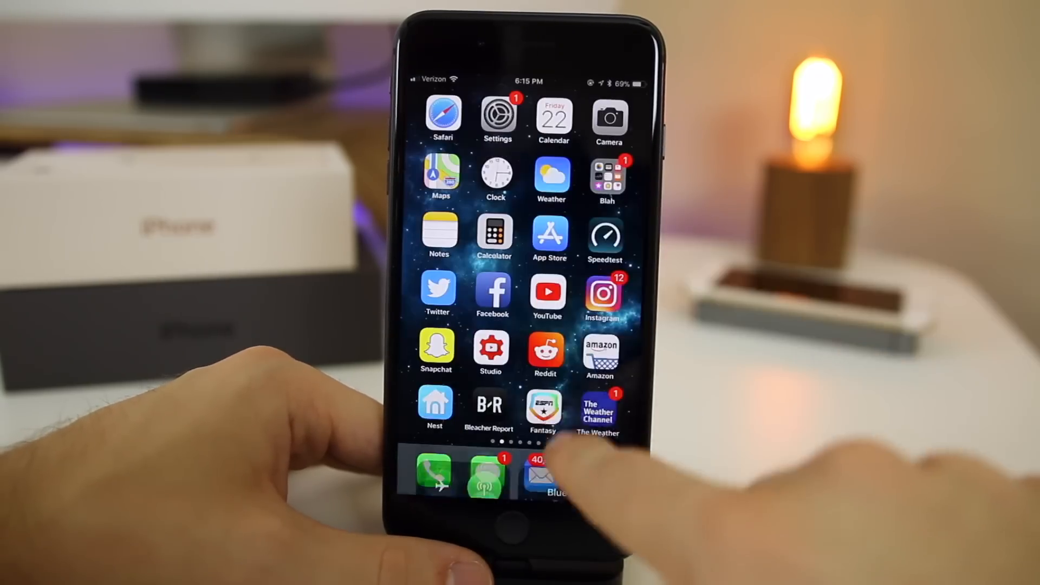
- Add Screen Recording, Low Power Mode and Do Not Disturb While Driving in Customize Controls
{"action": "left_click", "coordinate": [497, 113]}
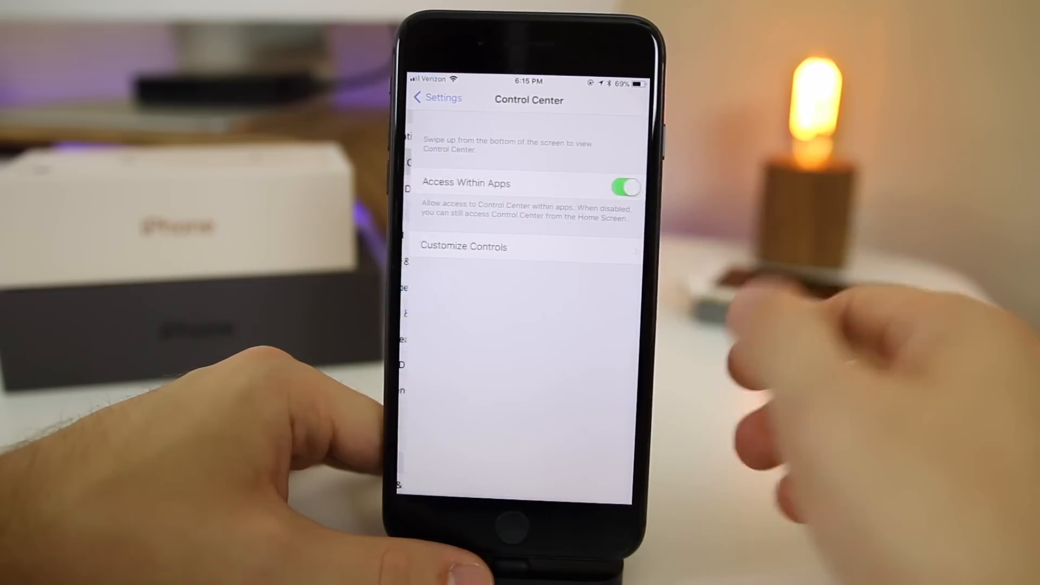
{"action": "left_click", "coordinate": [463, 246]}
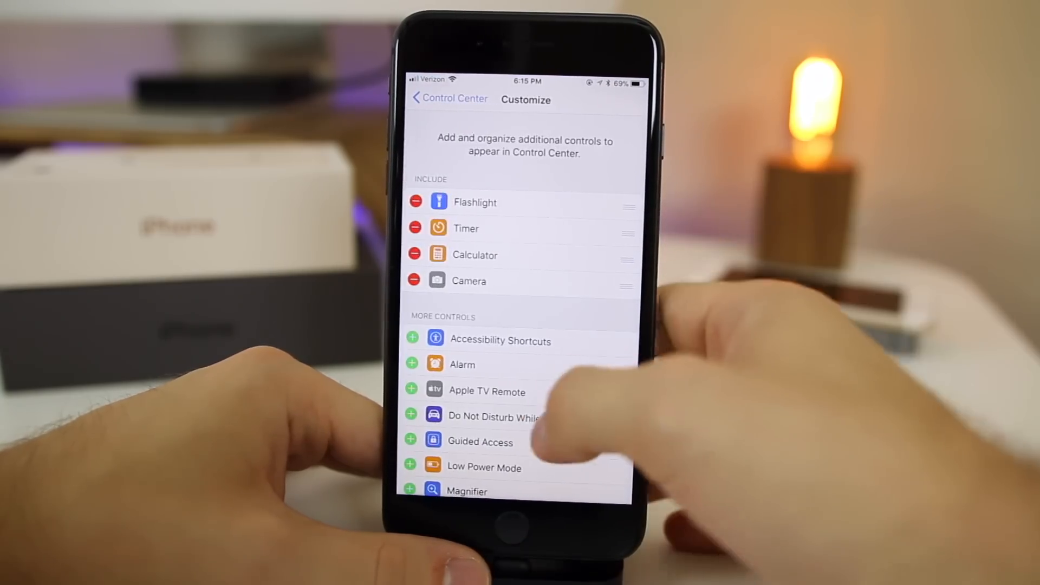
{"action": "scroll", "scroll_direction": "up", "scroll_amount": 3}
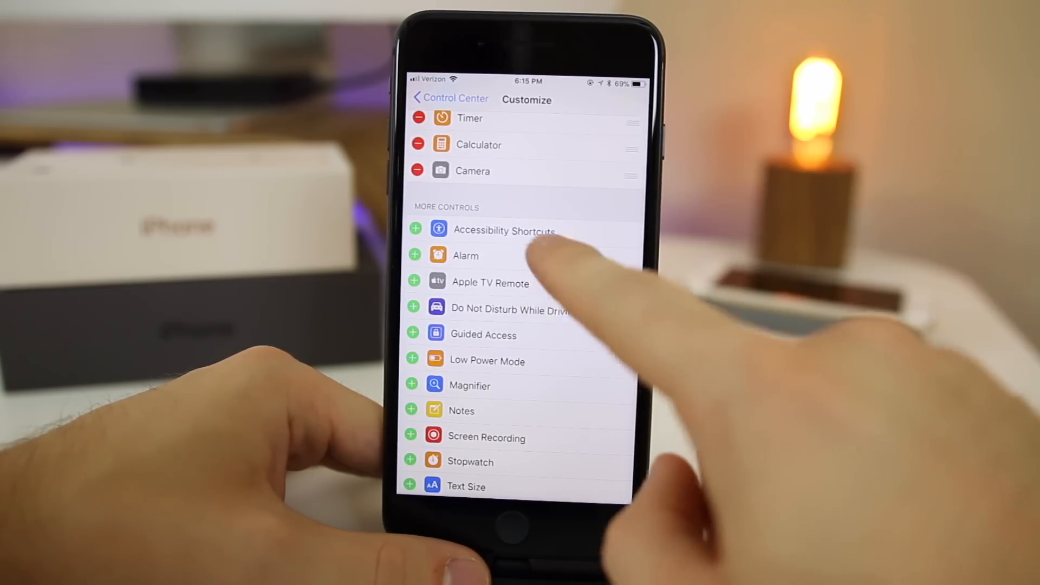
{"action": "scroll", "scroll_direction": "down", "scroll_amount": 3}
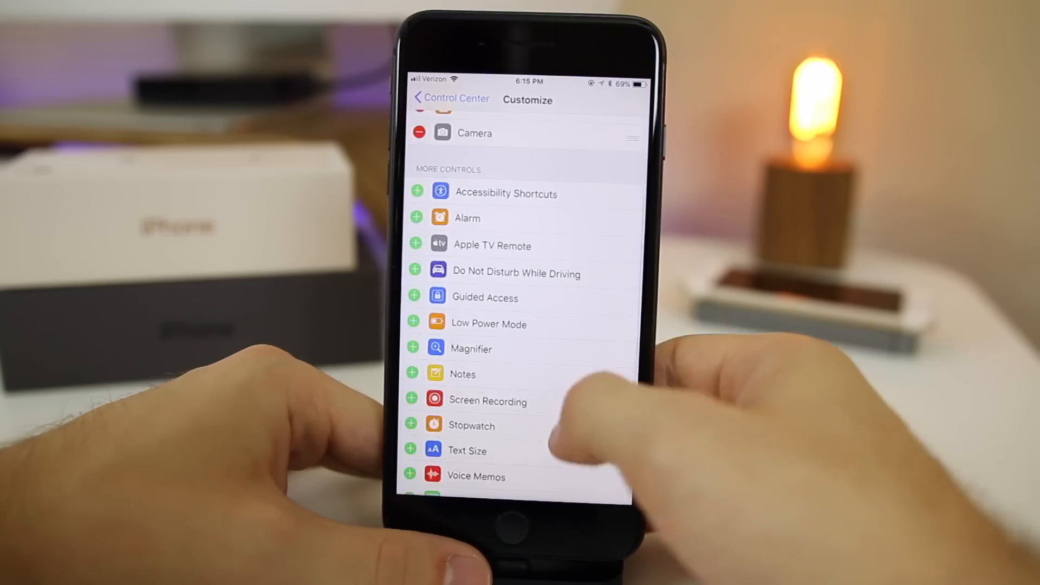
{"action": "scroll", "scroll_direction": "up", "scroll_amount": 3}
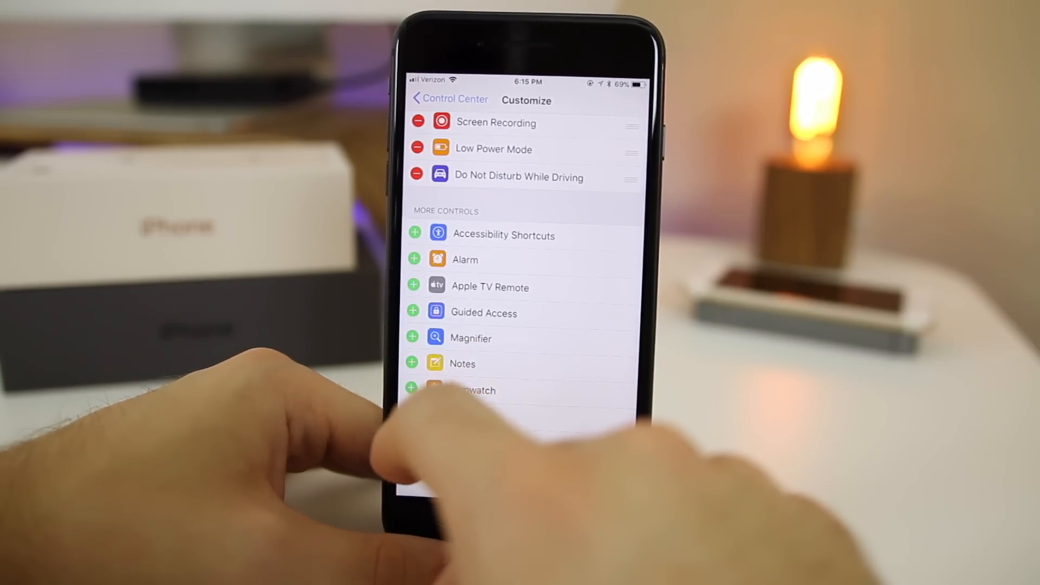
{"action": "left_click", "coordinate": [412, 362]}
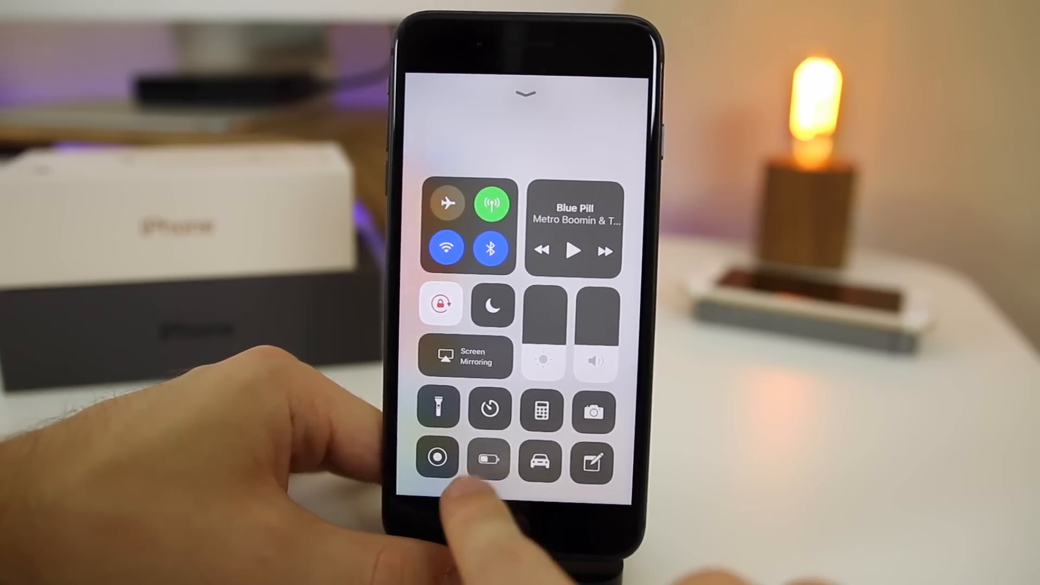
- Switch Low Power Mode on from the Control Center battery toggle
{"action": "left_click", "coordinate": [489, 457]}
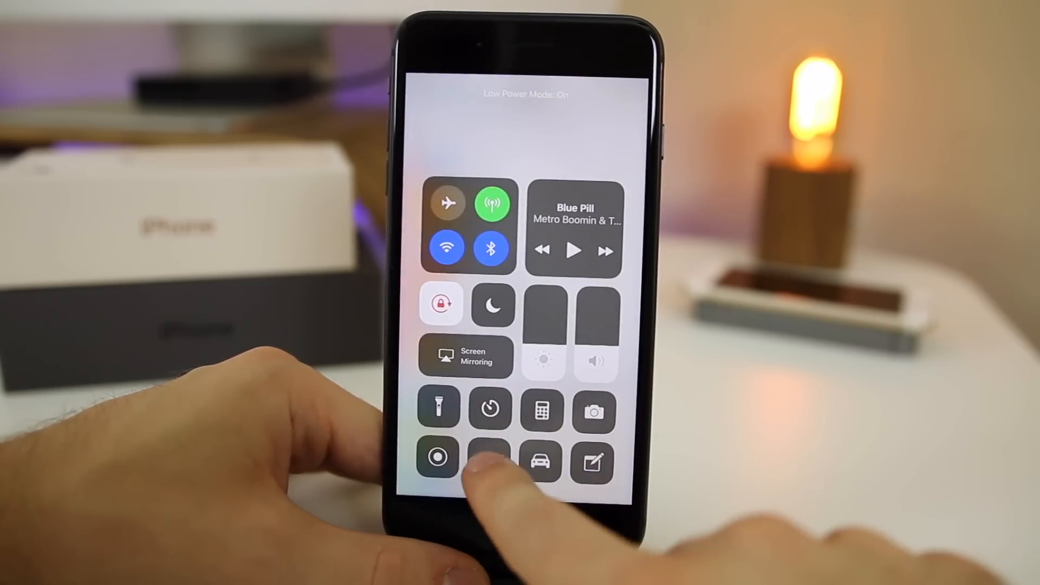
{"action": "left_click", "coordinate": [490, 458]}
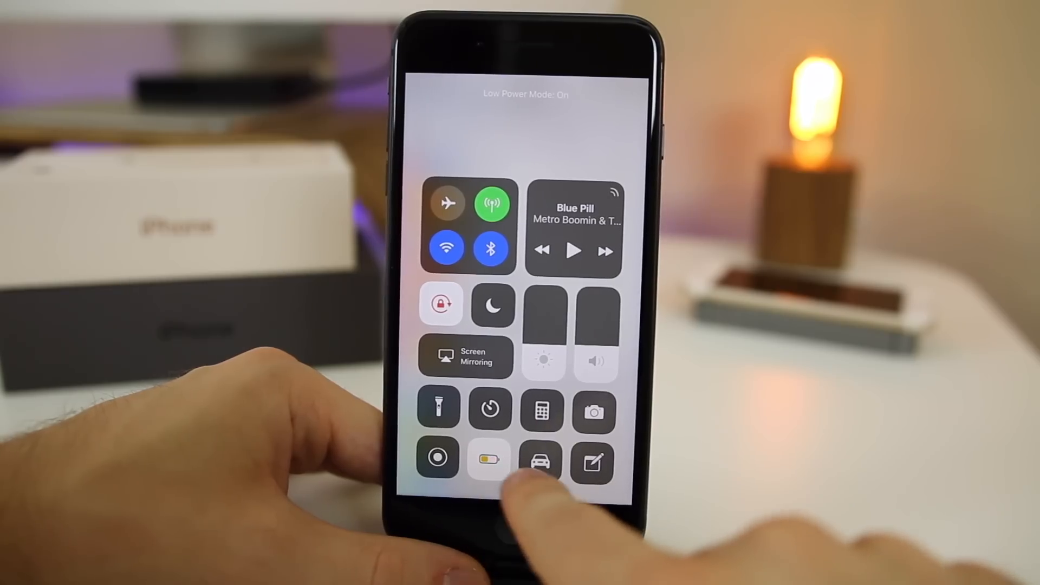
{"action": "left_click", "coordinate": [490, 457]}
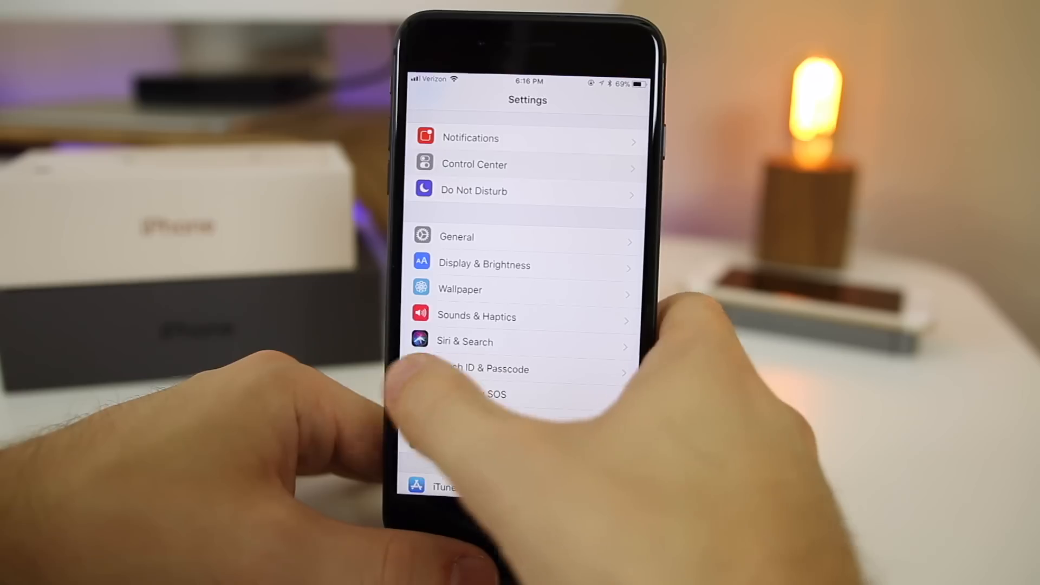
- Choose the camera capture format on the Camera Formats page
{"action": "scroll", "scroll_direction": "down", "scroll_amount": 3}
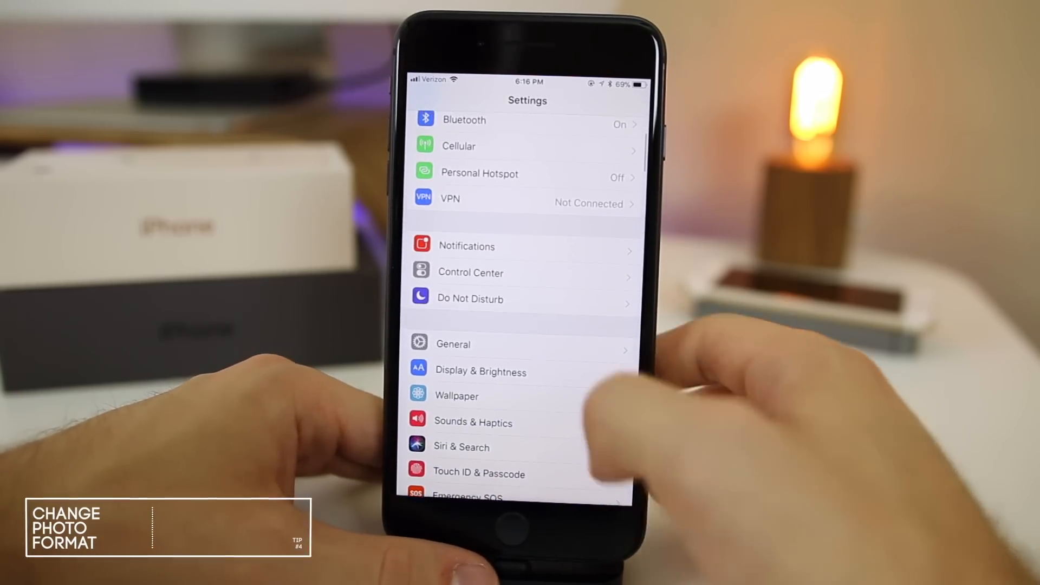
{"action": "scroll", "scroll_direction": "down", "scroll_amount": 3}
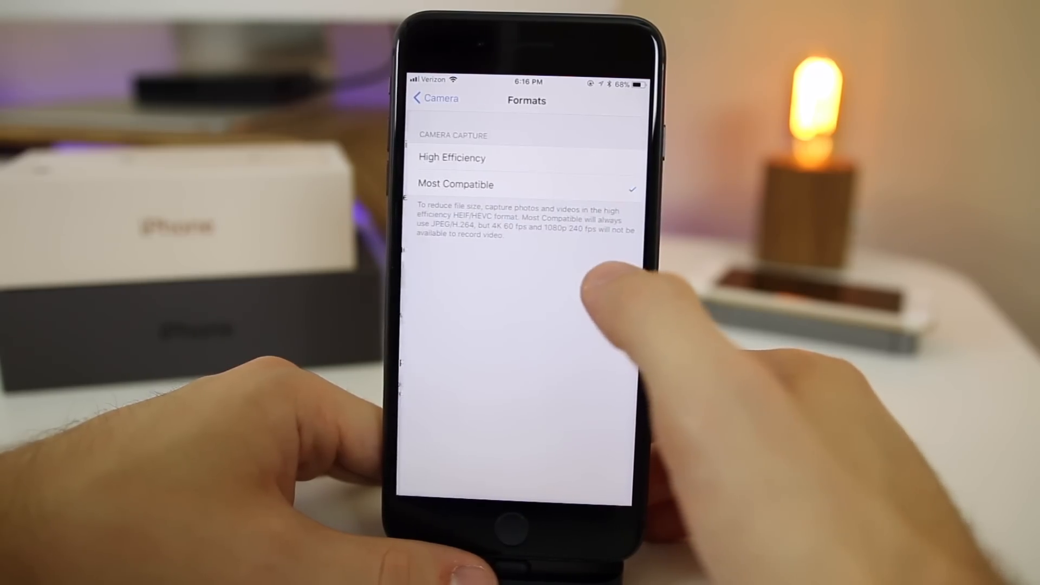
{"action": "left_click", "coordinate": [450, 158]}
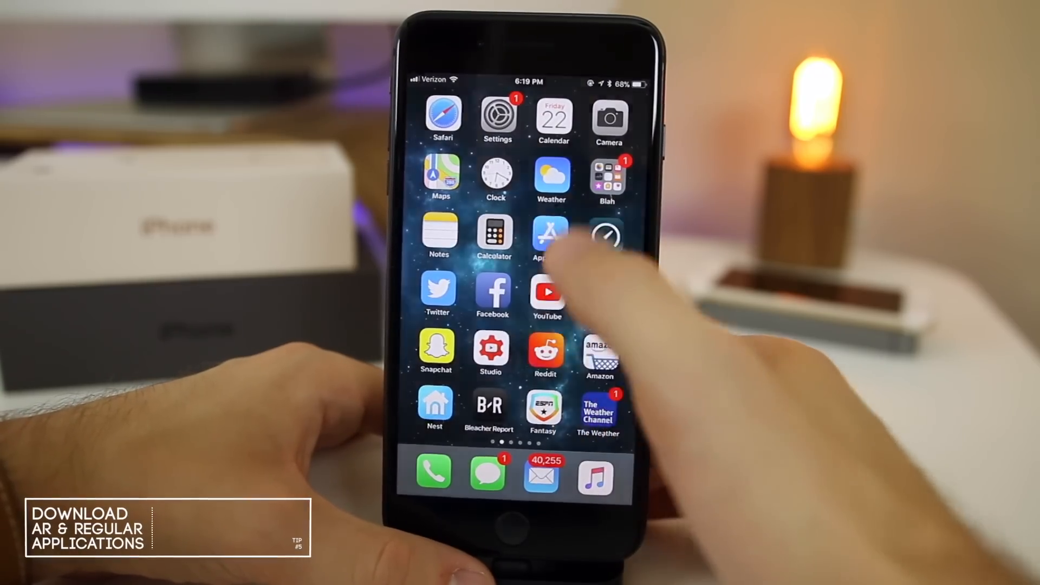
- Browse the App Store's Get Started with AR list to install TapMeasure and IKEA Place
{"action": "left_click", "coordinate": [551, 237]}
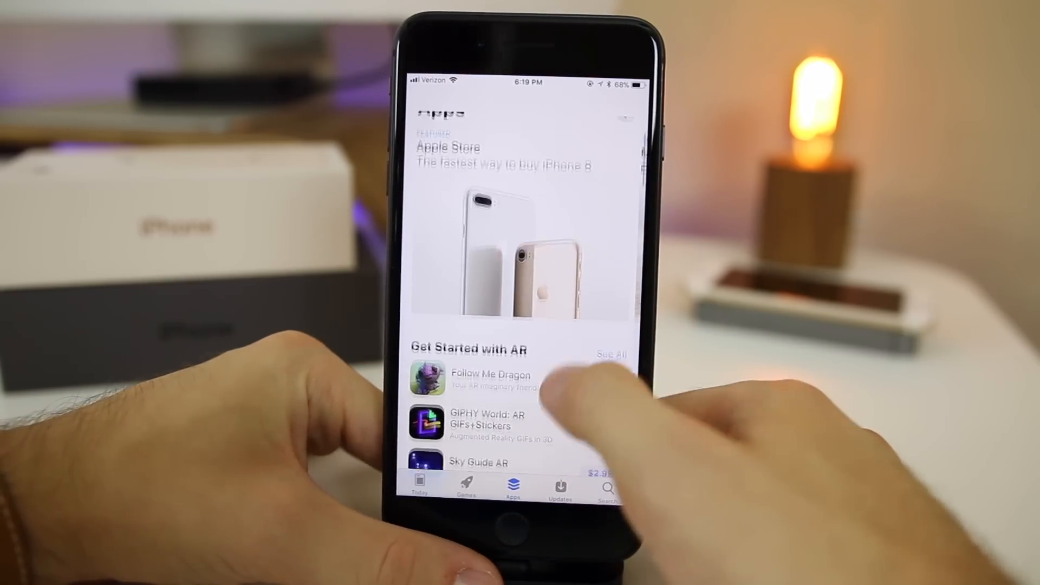
{"action": "left_click", "coordinate": [610, 355]}
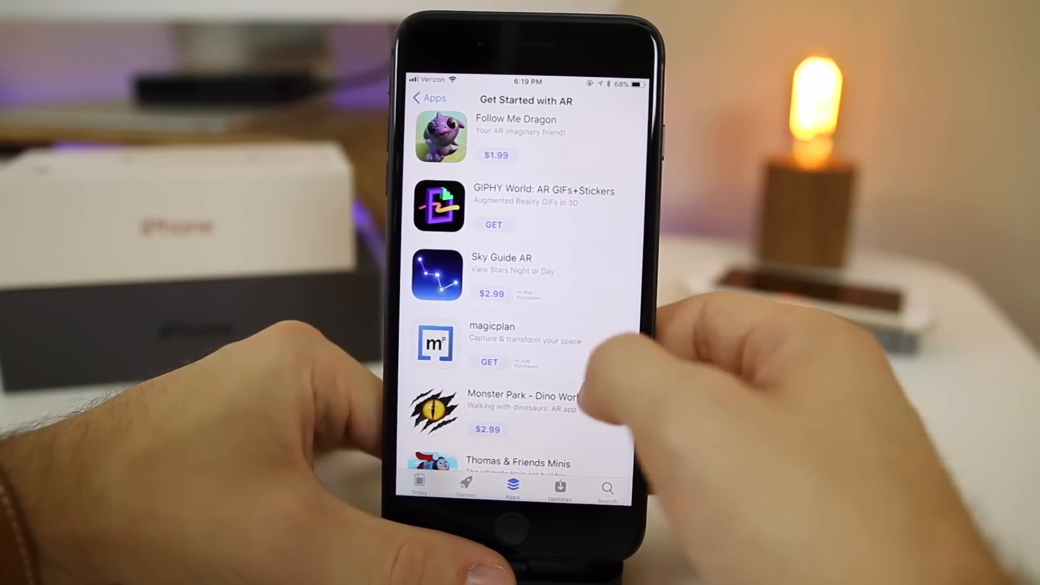
{"action": "scroll", "scroll_direction": "up", "scroll_amount": 3}
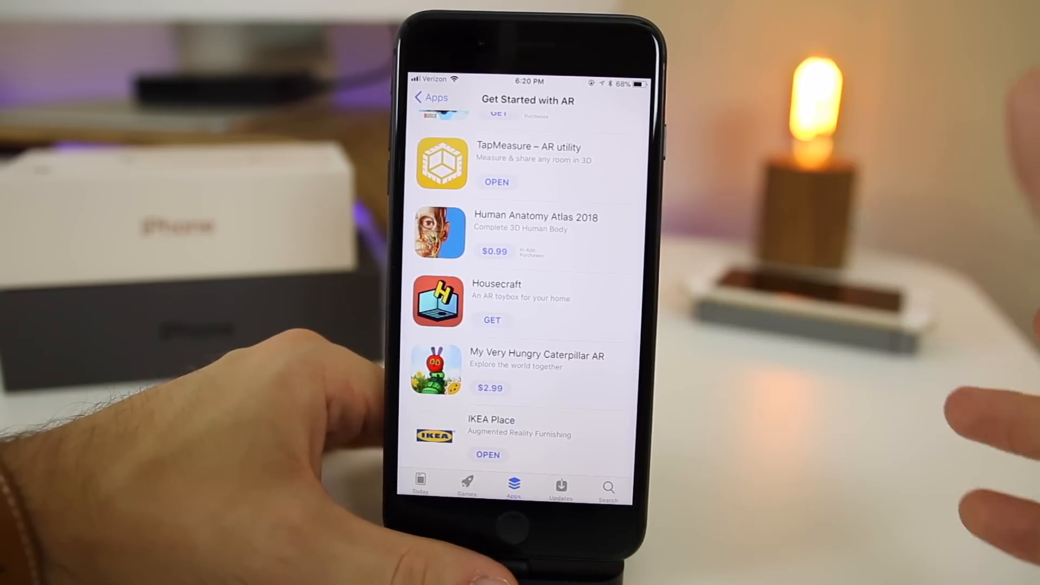
{"action": "scroll", "scroll_direction": "up", "scroll_amount": 3}
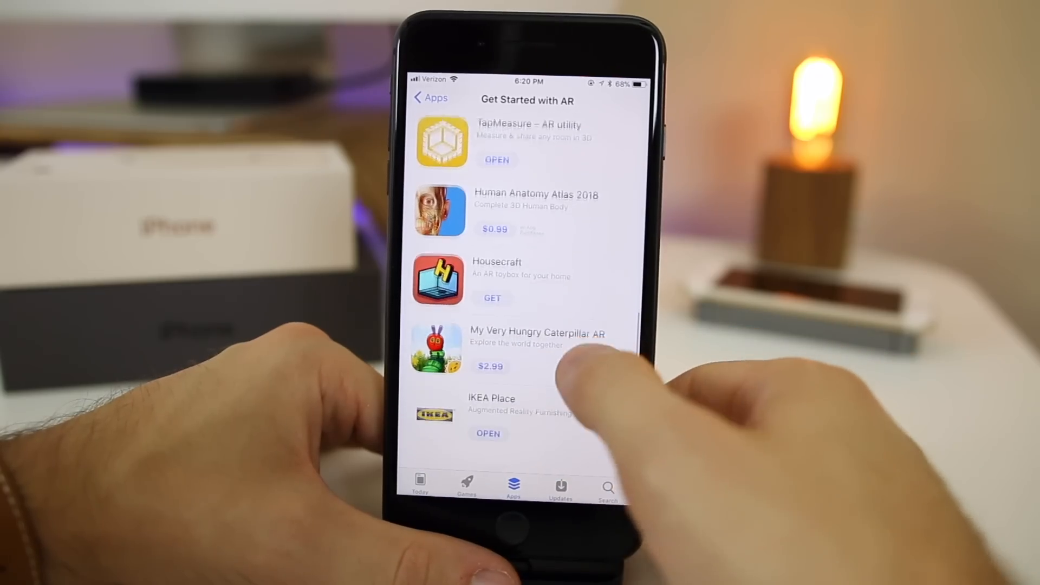
{"action": "scroll", "scroll_direction": "down", "scroll_amount": 3}
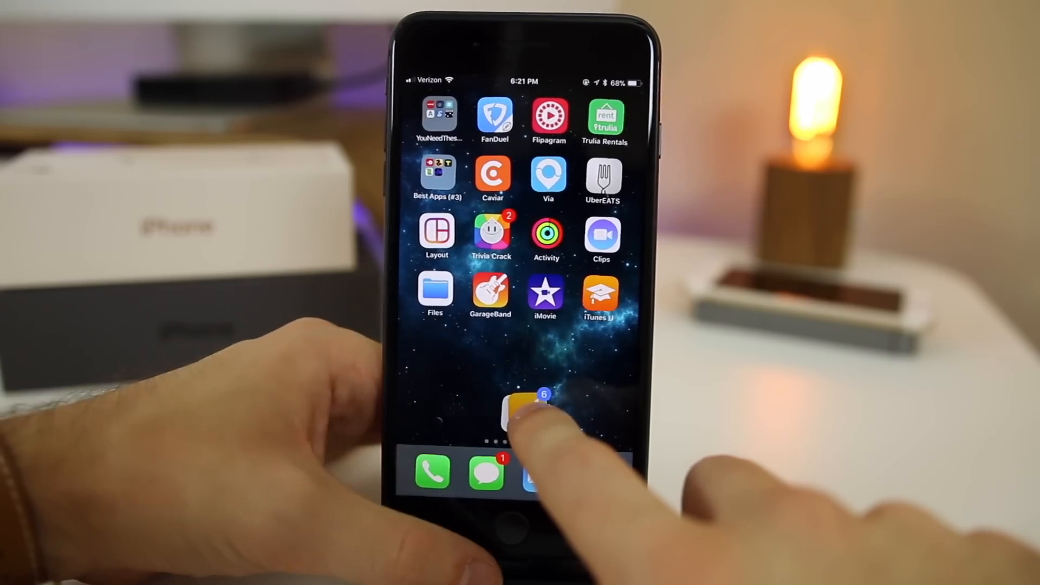
- Swipe to the home screen page holding IKEA Place and TapMeasure
{"action": "scroll", "scroll_direction": "left", "scroll_amount": 3}
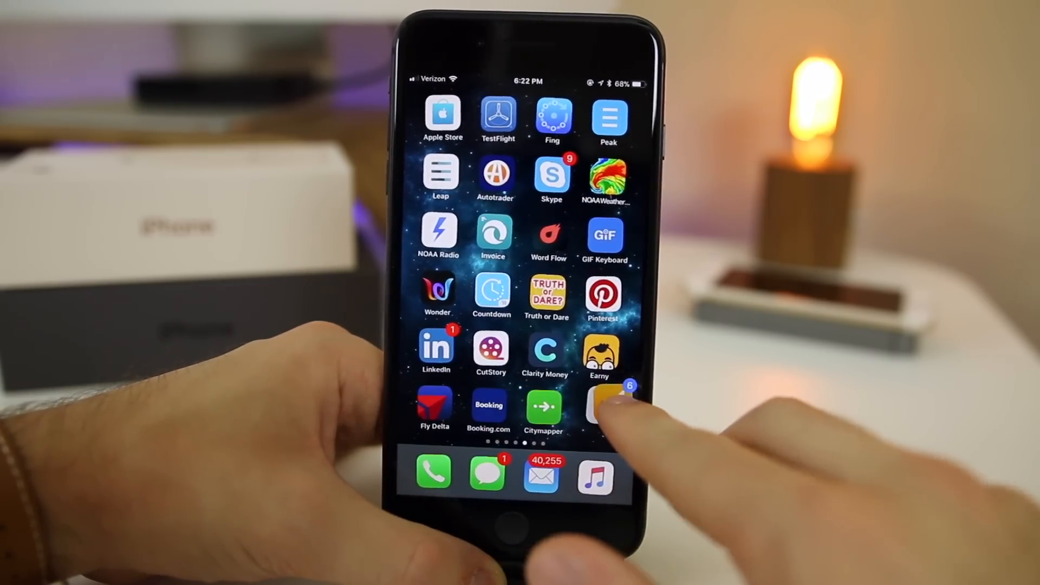
{"action": "scroll", "scroll_direction": "left", "scroll_amount": 3}
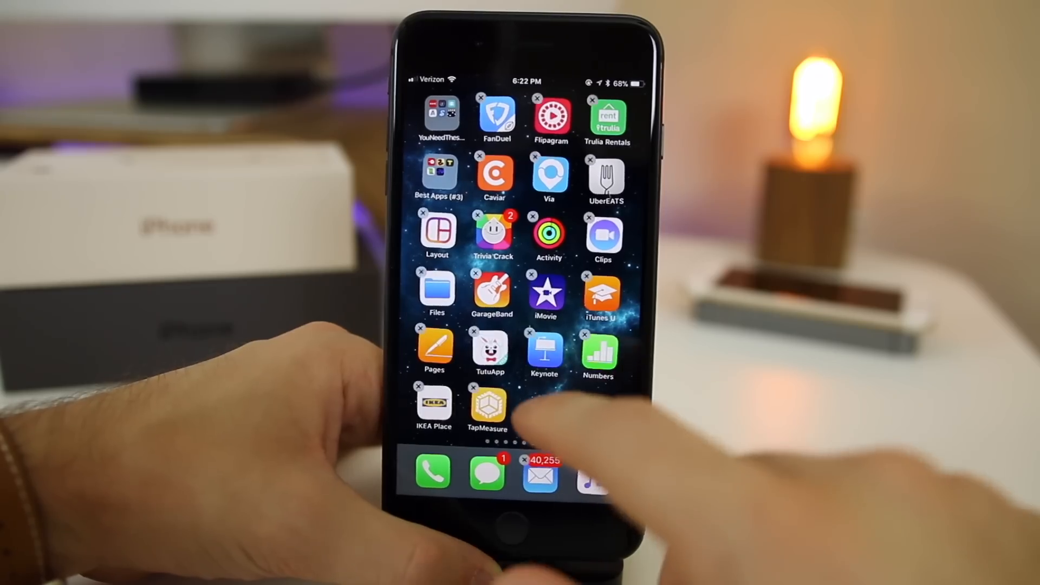